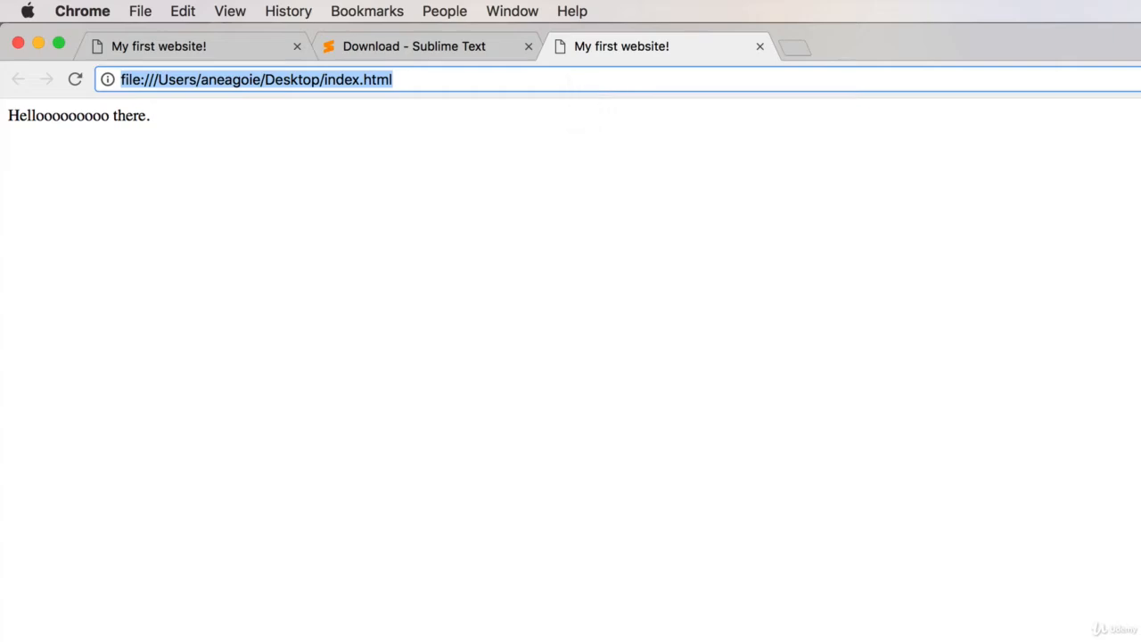
Step: Search Google for "doctype html" from a new tab
{"action": "type", "text": "doc"}
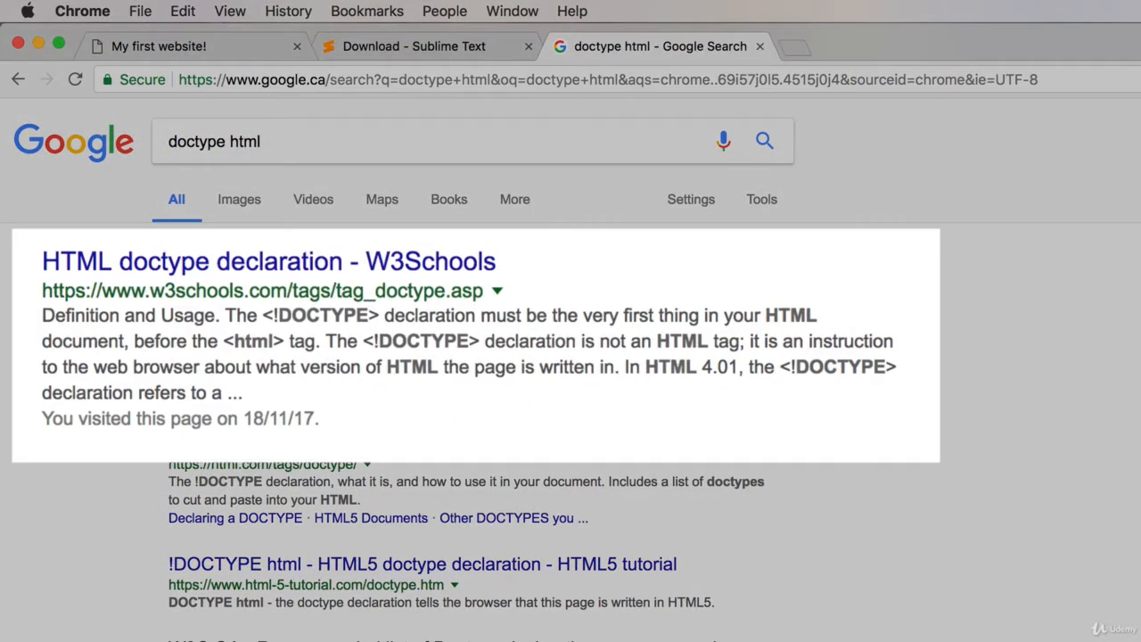
{"action": "mouse_move", "coordinate": [472, 268]}
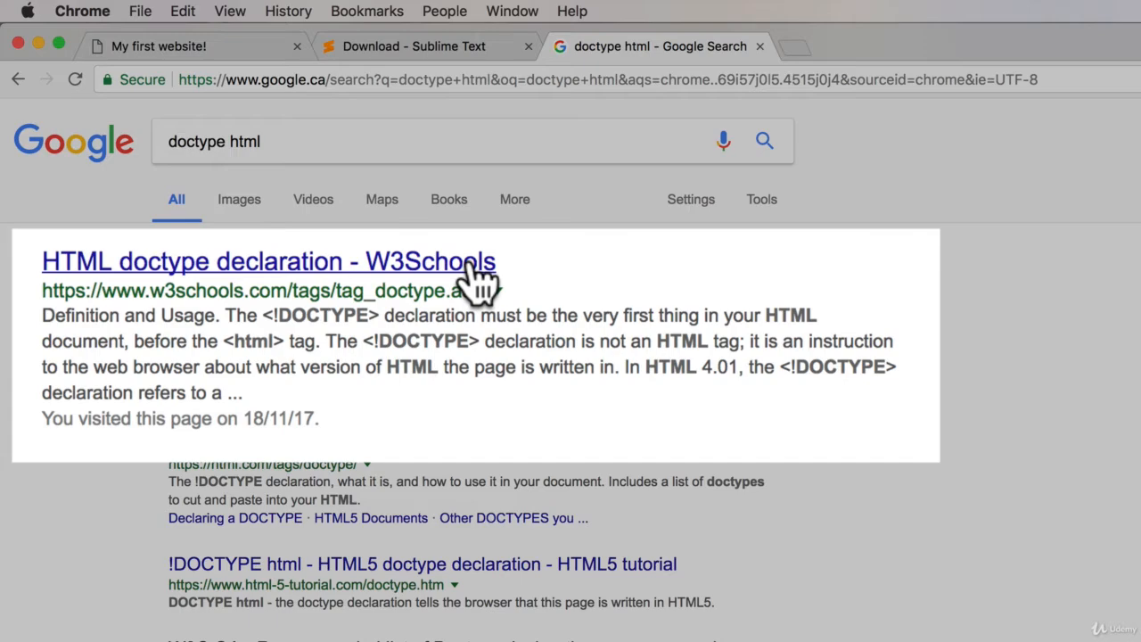
Step: Read through the W3Schools HTML DOCTYPE declaration reference page from the search results
{"action": "left_click", "coordinate": [267, 260]}
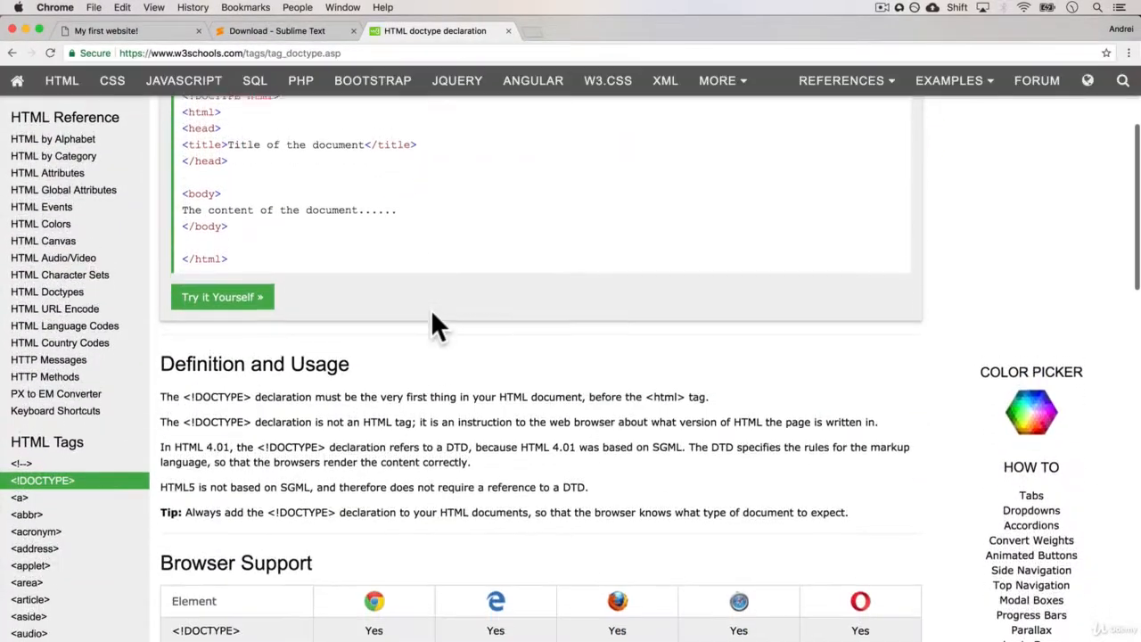
{"action": "scroll", "scroll_direction": "down", "scroll_amount": 3}
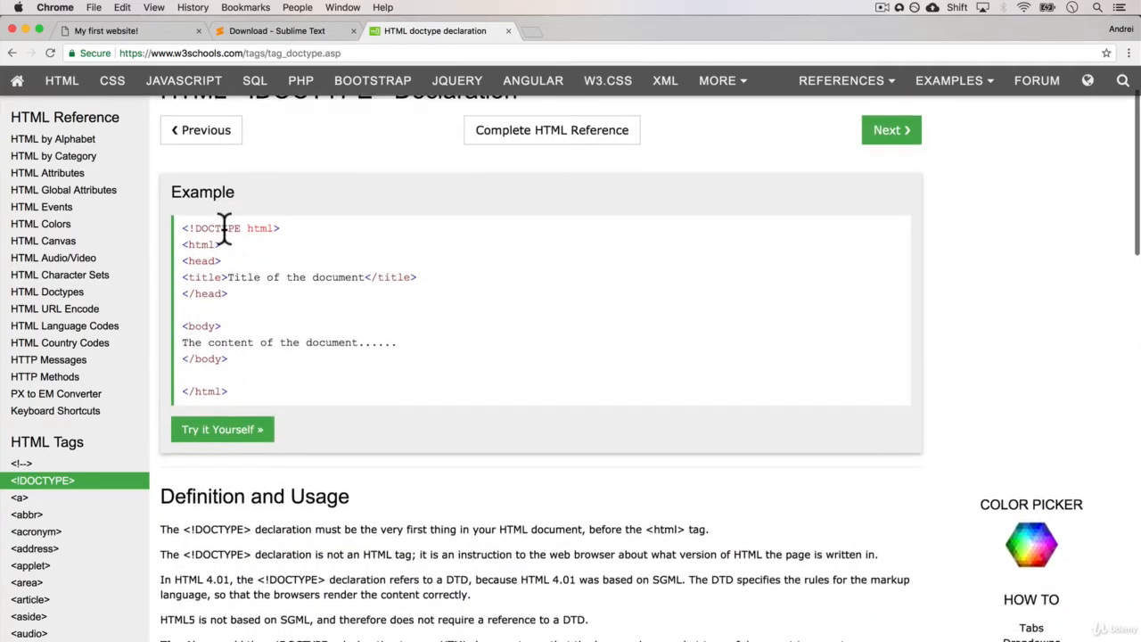
{"action": "scroll", "scroll_direction": "down", "scroll_amount": 3}
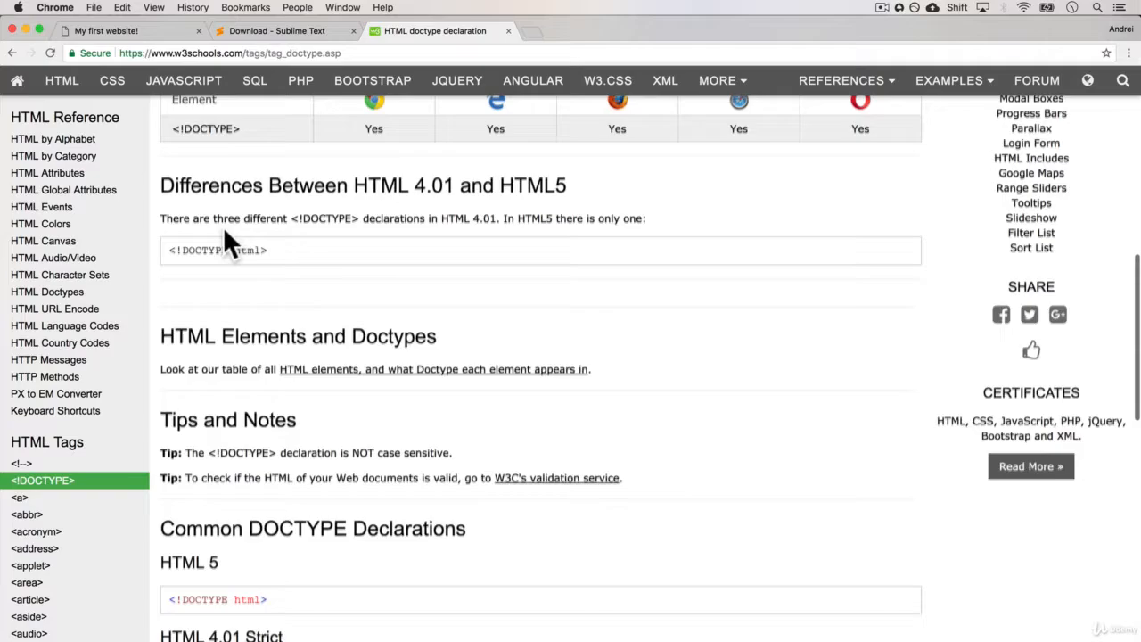
{"action": "scroll", "scroll_direction": "down", "scroll_amount": 3}
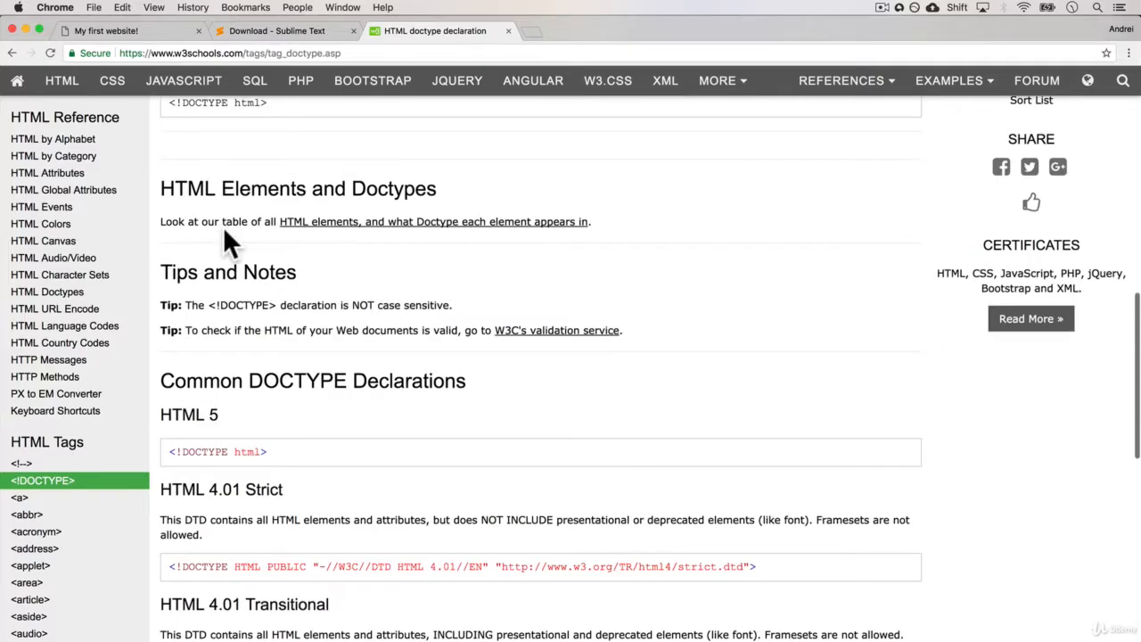
{"action": "scroll", "scroll_direction": "down", "scroll_amount": 3}
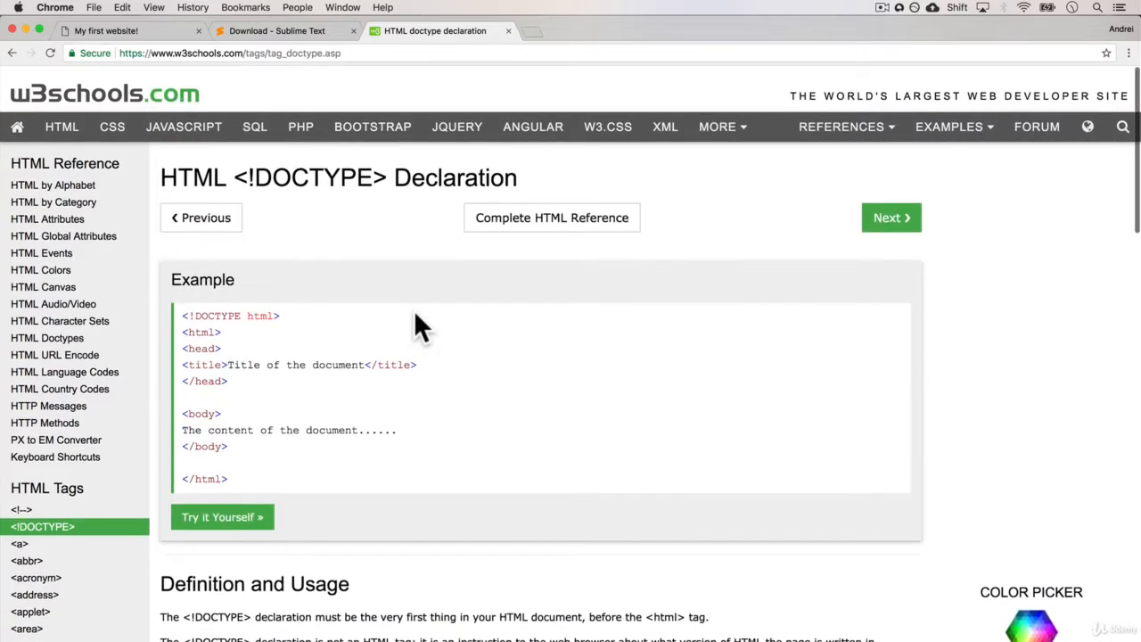
{"action": "right_click", "coordinate": [312, 178]}
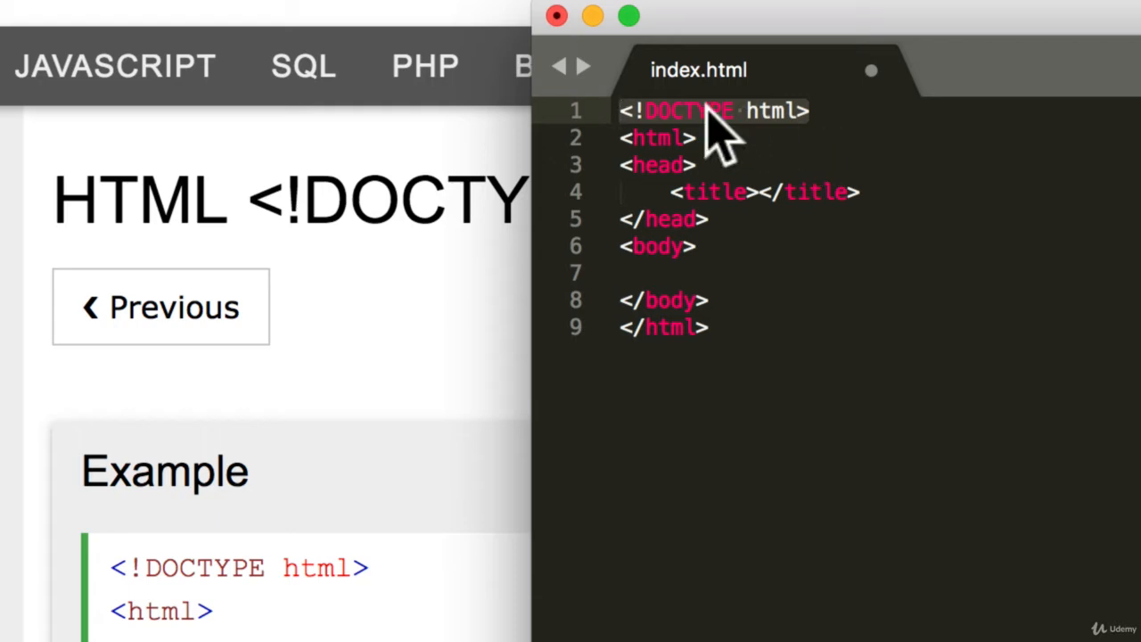
{"action": "mouse_move", "coordinate": [767, 147]}
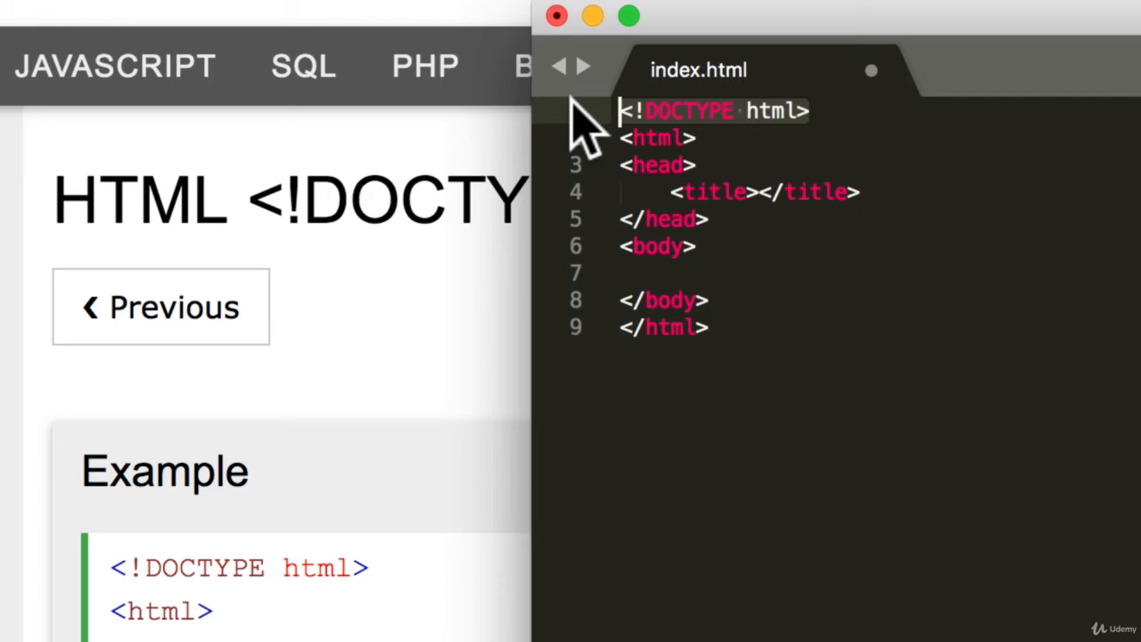
{"action": "mouse_move", "coordinate": [639, 151]}
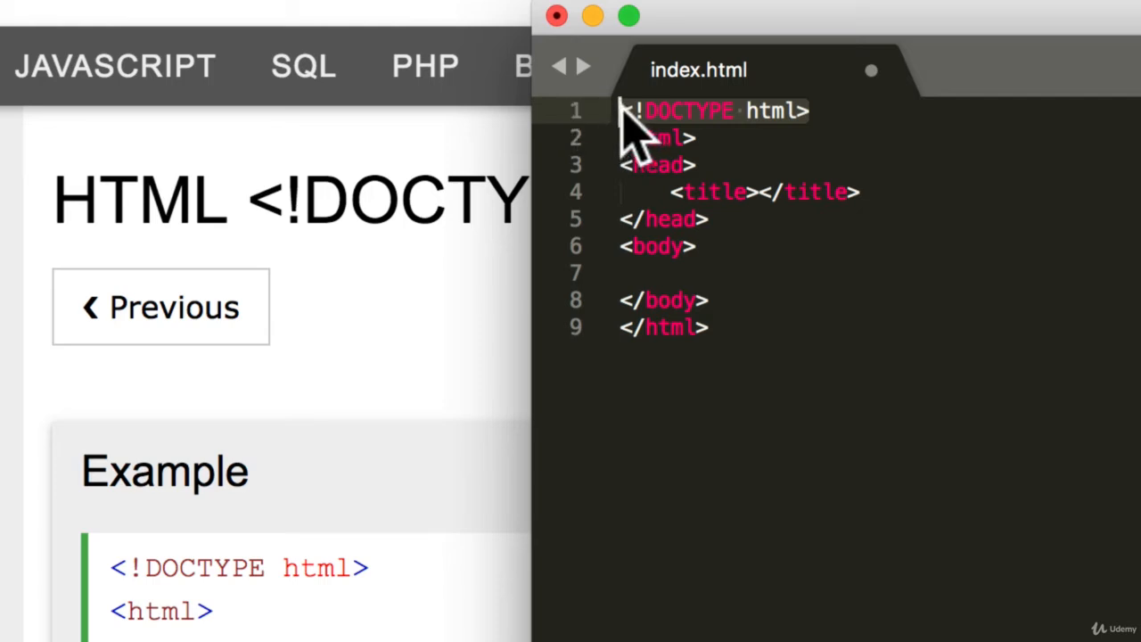
{"action": "mouse_move", "coordinate": [763, 140]}
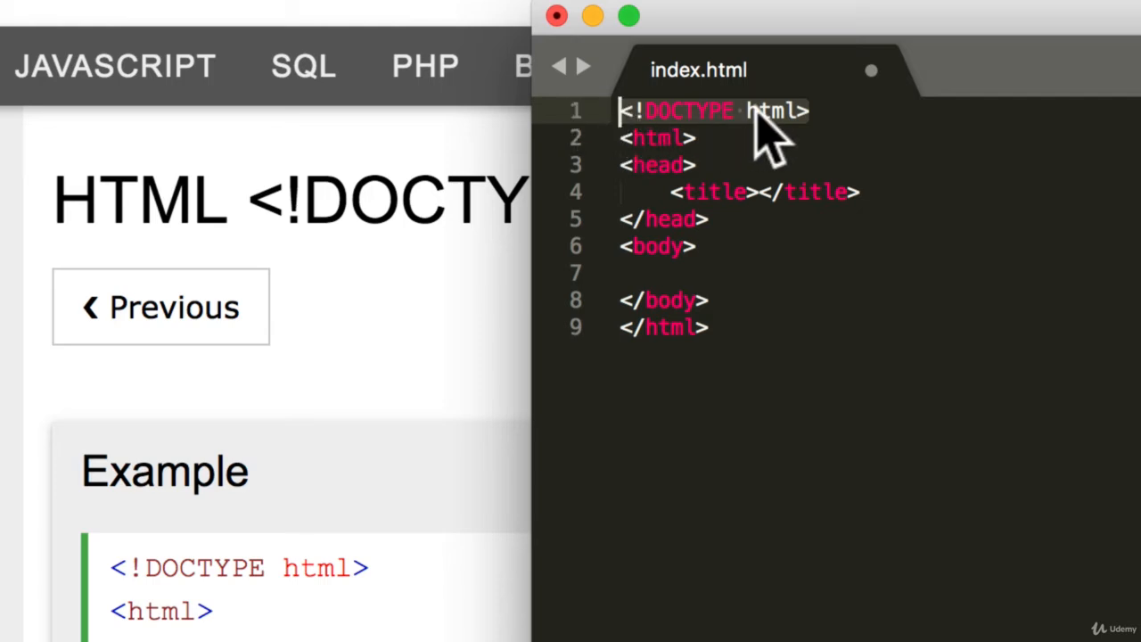
{"action": "mouse_move", "coordinate": [731, 146]}
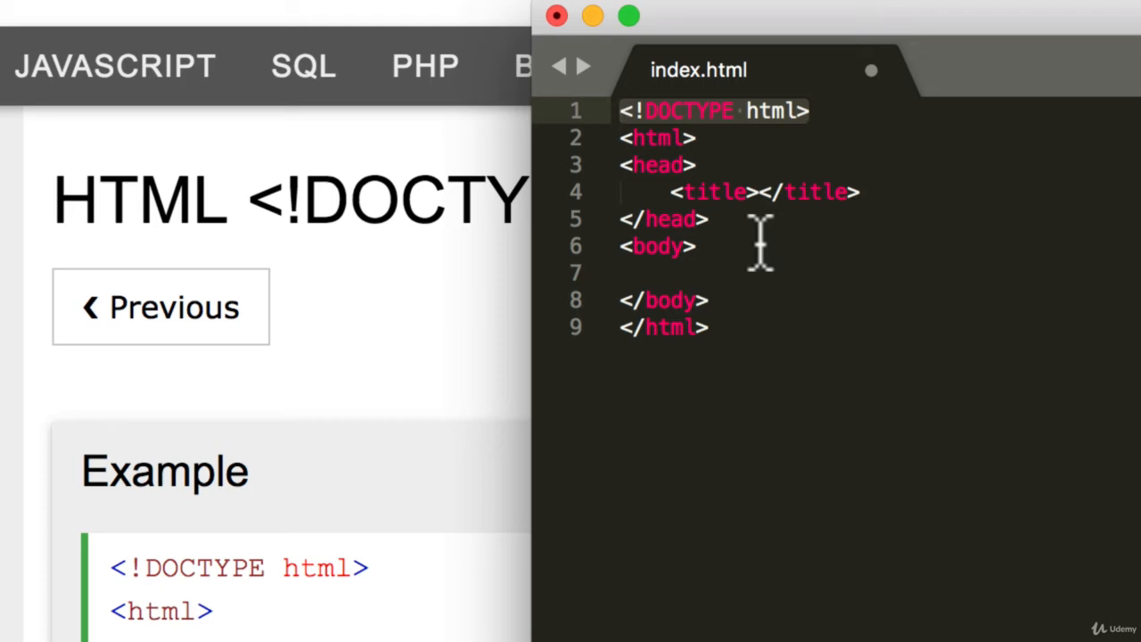
{"action": "mouse_move", "coordinate": [739, 124]}
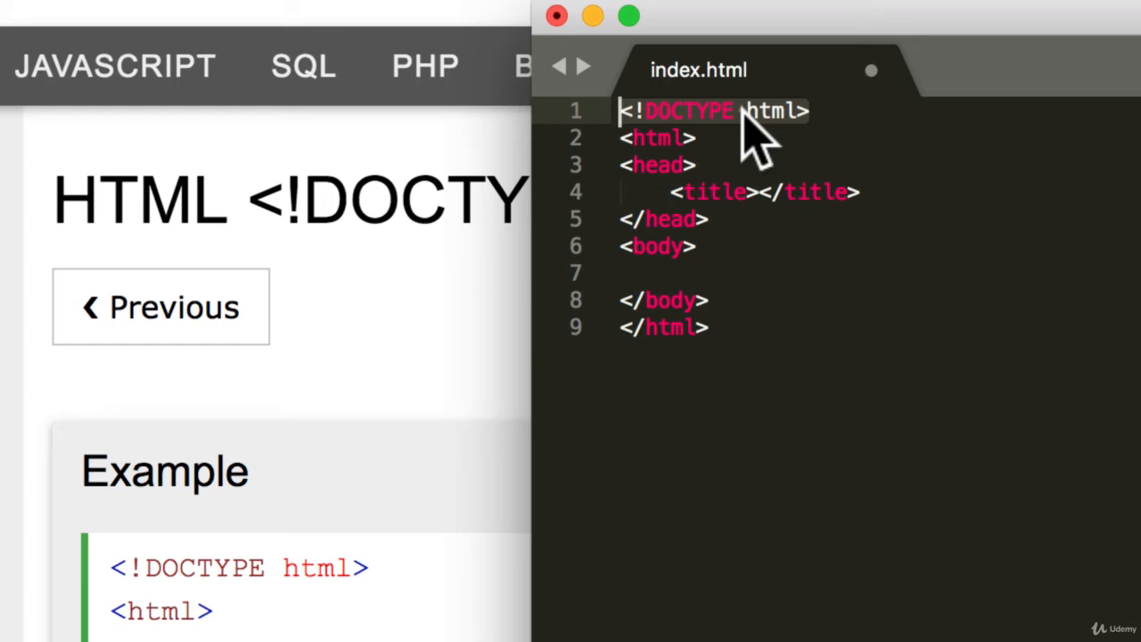
{"action": "left_click", "coordinate": [745, 111]}
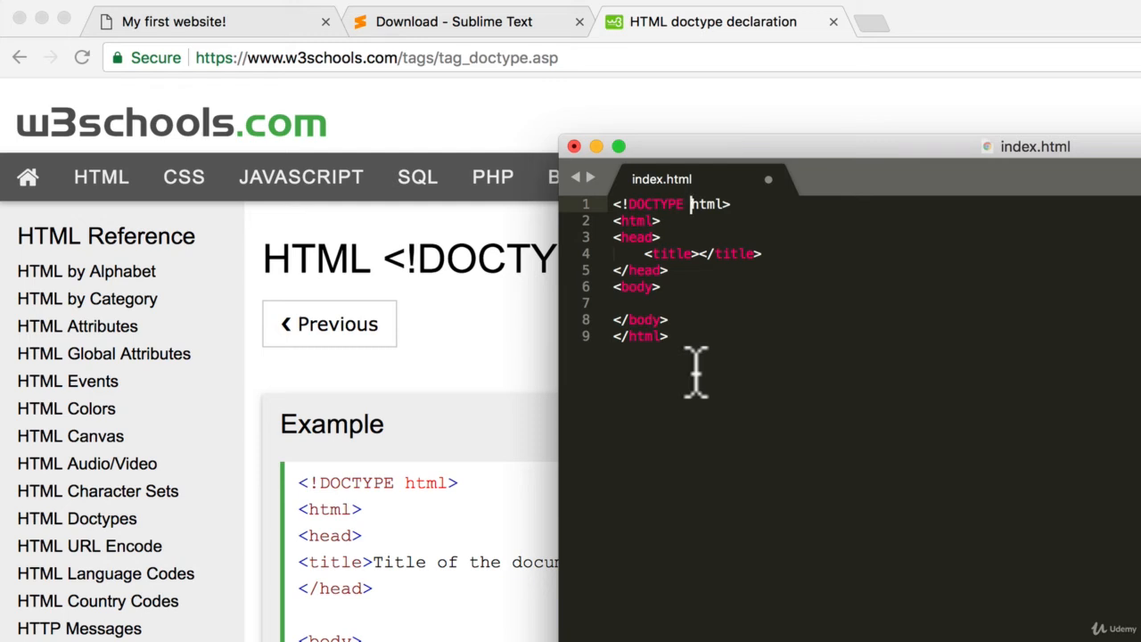
{"action": "mouse_move", "coordinate": [724, 360]}
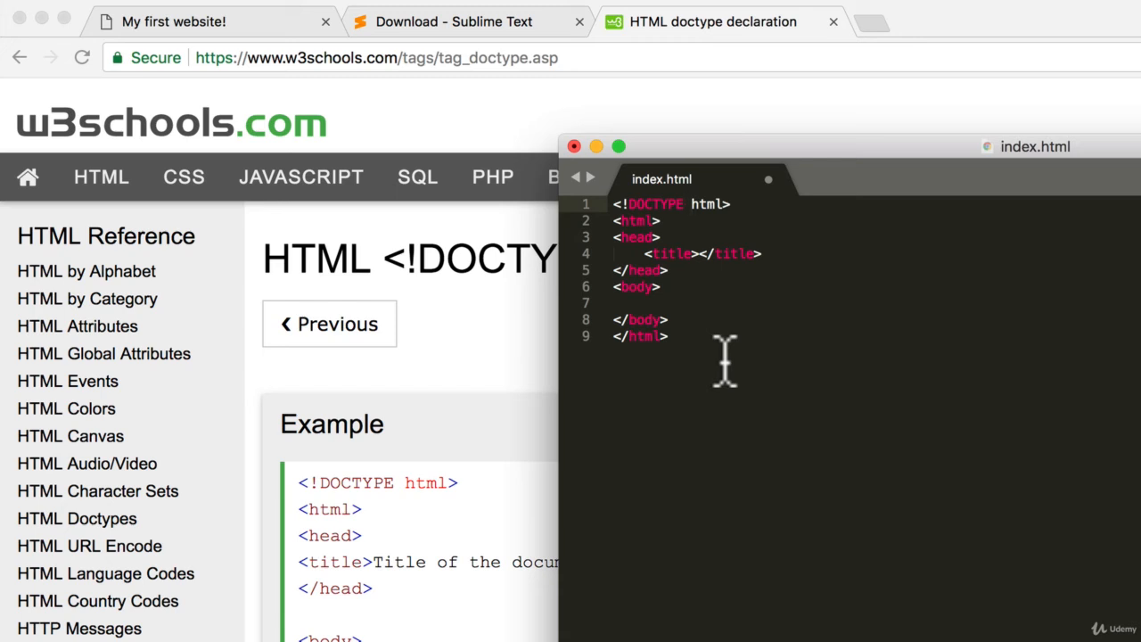
{"action": "mouse_move", "coordinate": [649, 230]}
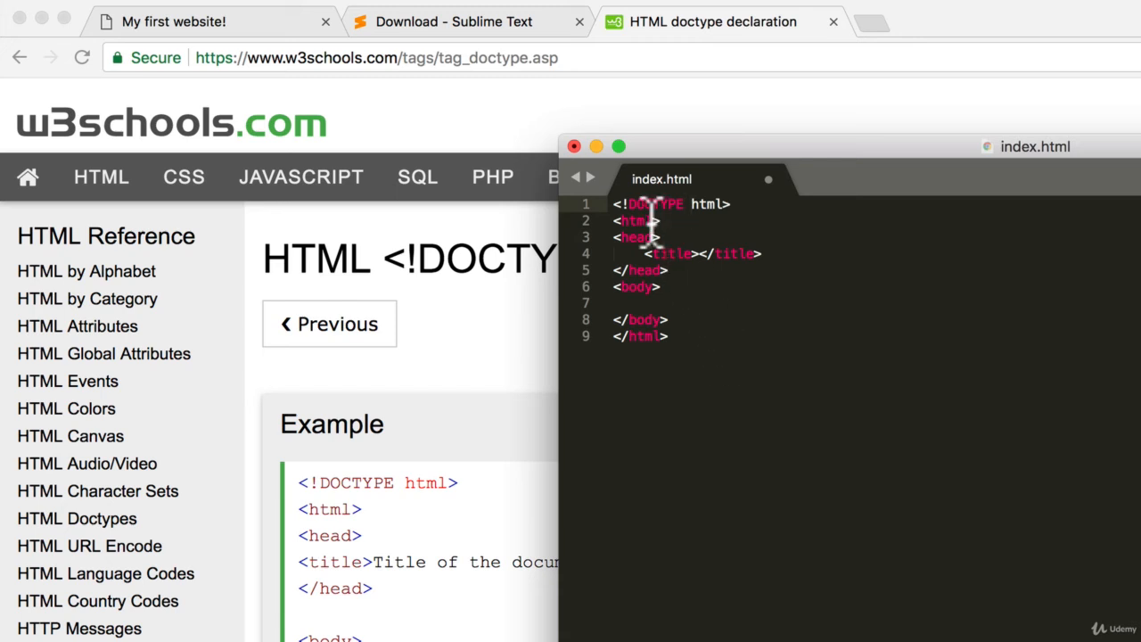